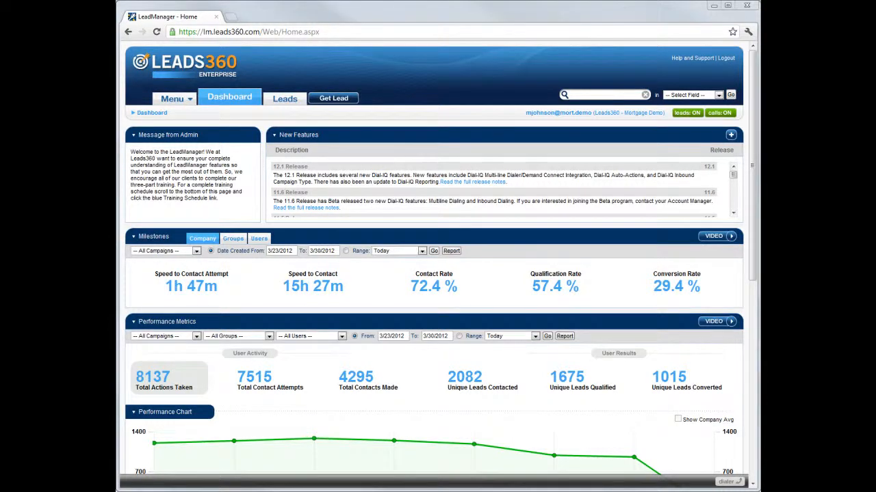
Step: Choose Manage Call Flow from the Dashboard menu to list the call flows
left_click(172, 99)
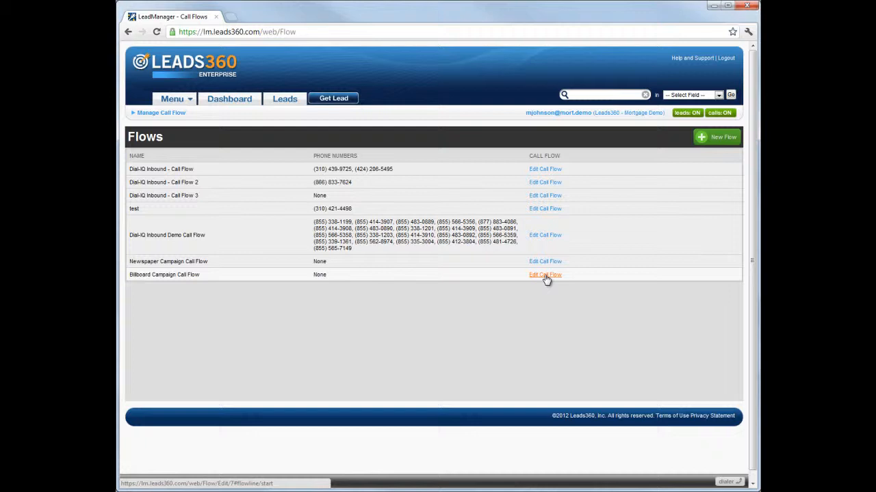
Step: Edit the Billboard Campaign Call Flow from its row in the Flows list
left_click(545, 274)
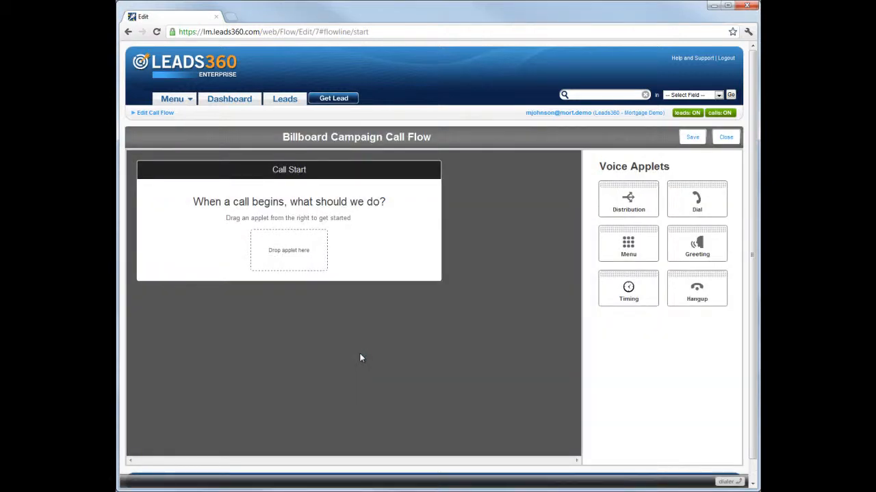
mouse_move(356, 359)
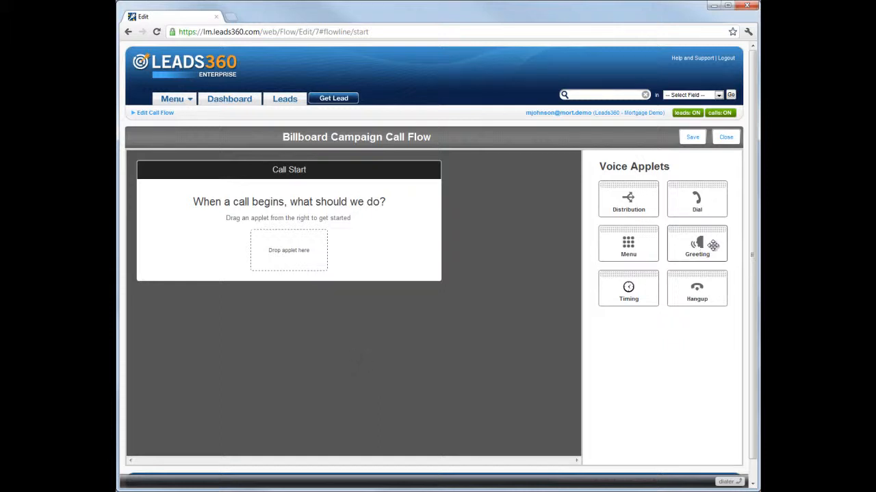
Step: Drag the Greeting applet onto the drop box under Call Start
left_click_drag(697, 244, 495, 247)
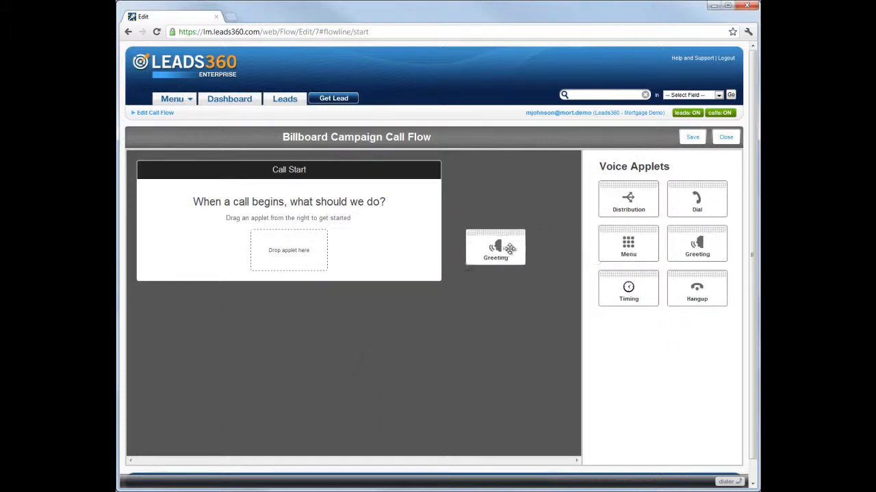
left_click_drag(495, 249, 289, 251)
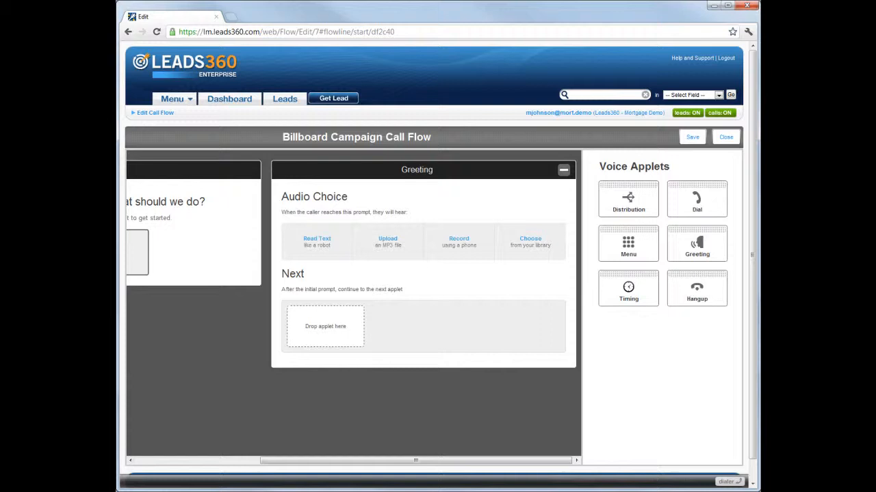
mouse_move(387, 242)
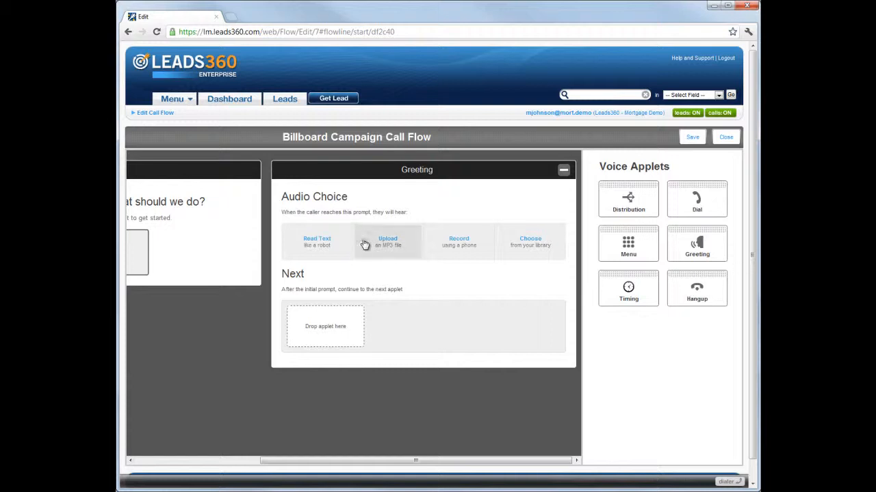
Step: Set the Greeting to Read Text 'Thank you for calling.' and collapse its panel
left_click(317, 241)
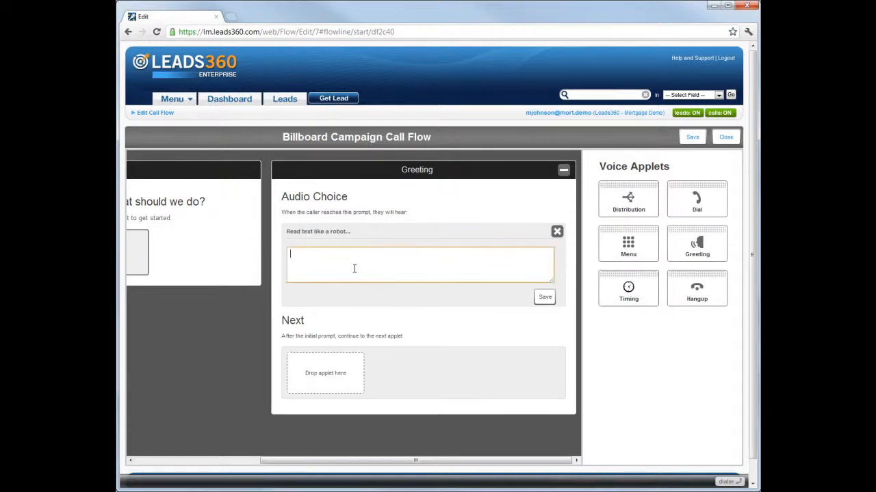
type("Thank you")
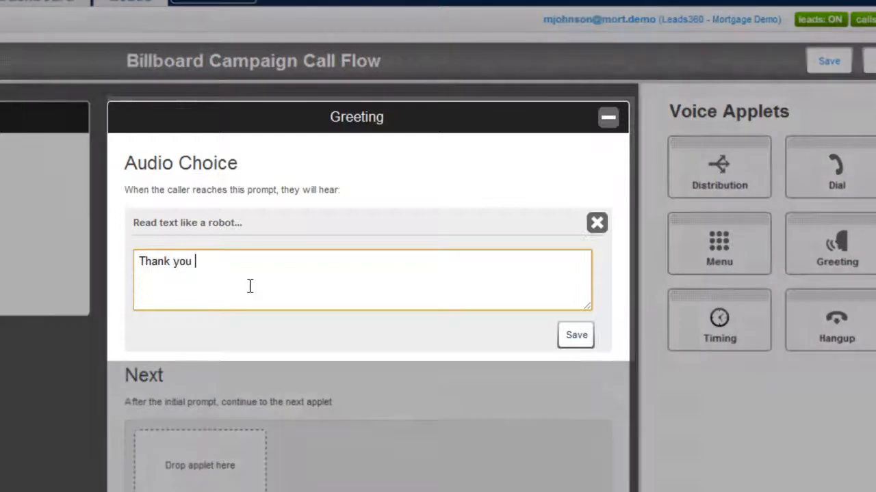
type("for calling.")
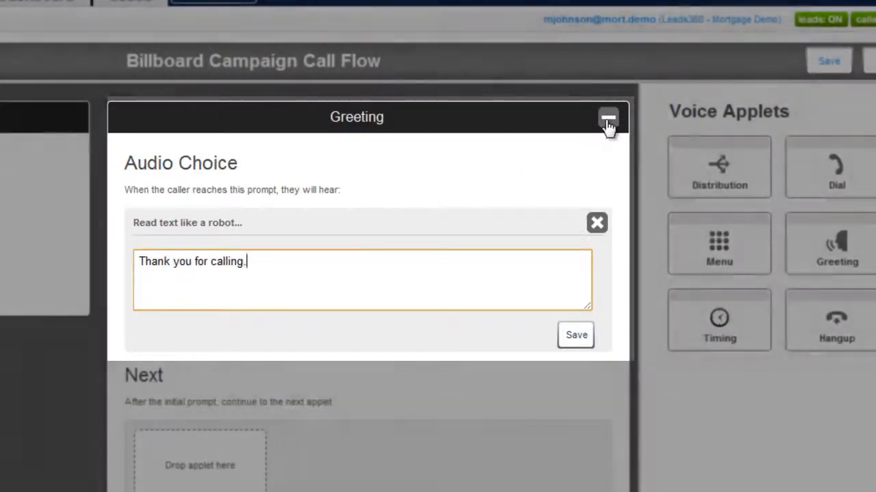
left_click(607, 117)
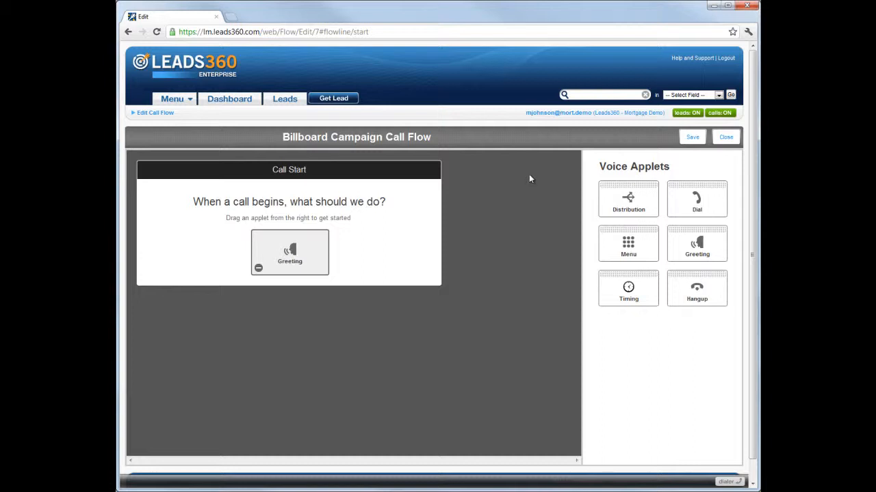
mouse_move(258, 283)
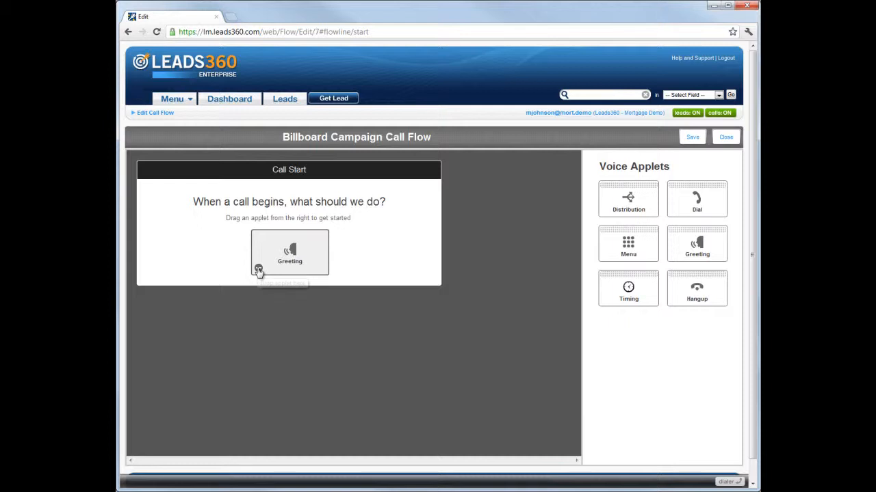
left_click(259, 270)
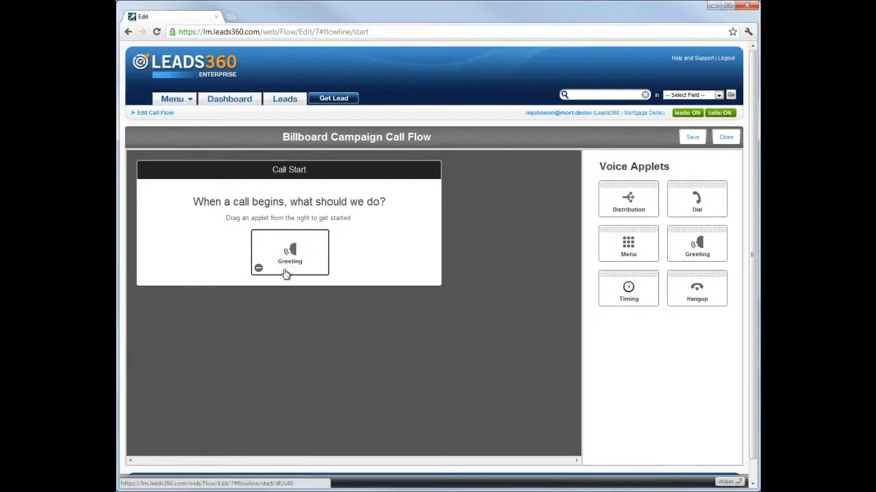
Step: Expand the Greeting and drop a Distribution applet into its Next box
left_click(289, 252)
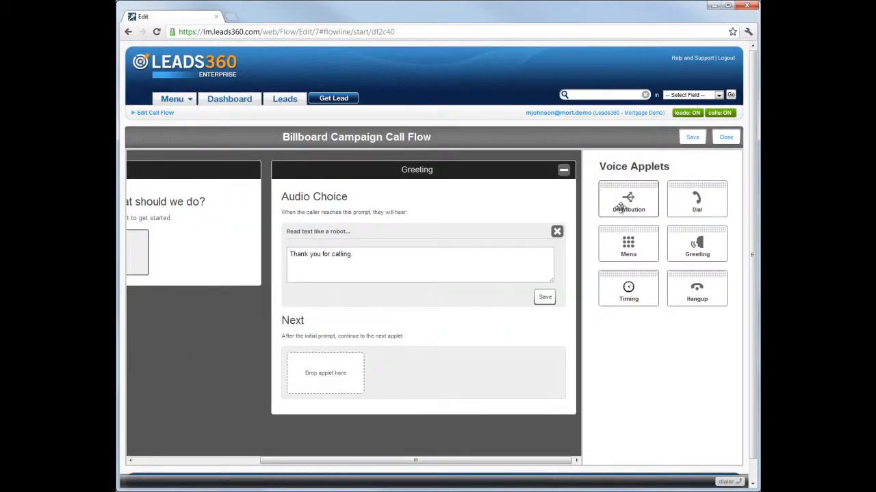
left_click_drag(628, 198, 393, 361)
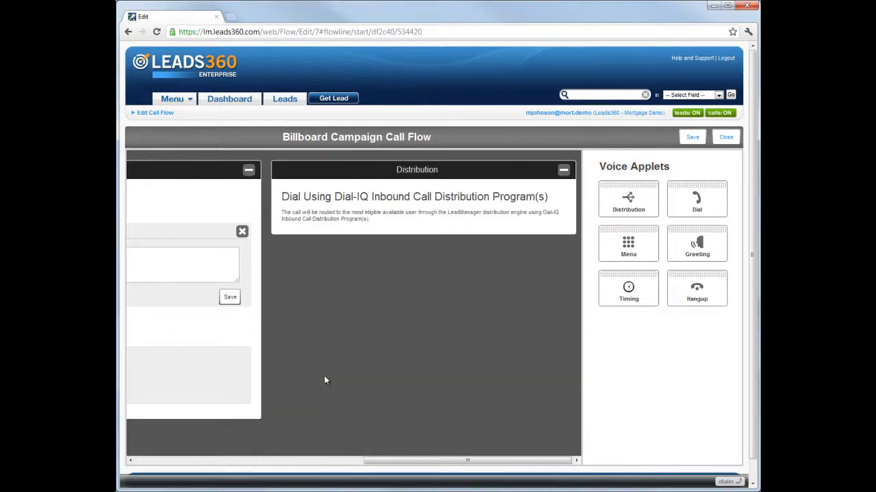
mouse_move(329, 377)
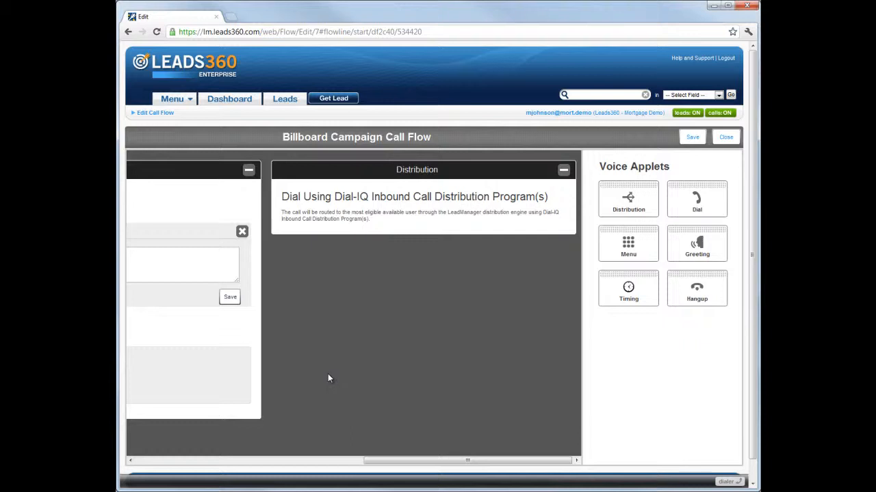
mouse_move(351, 370)
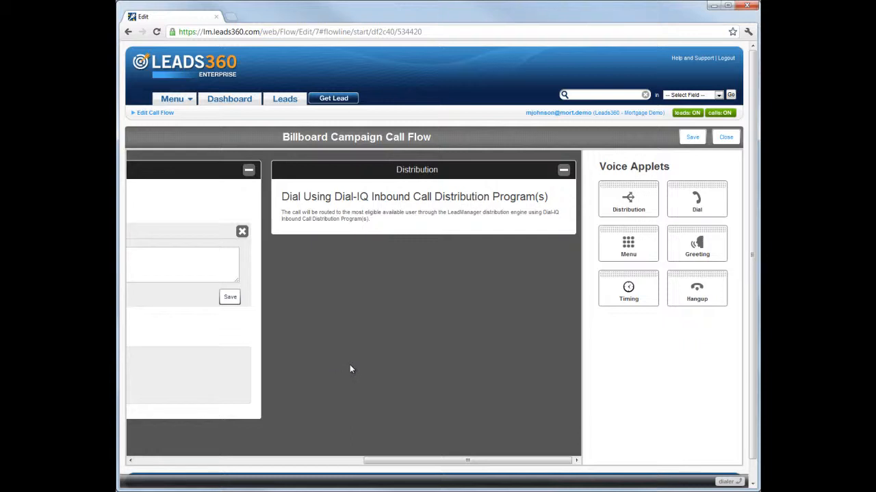